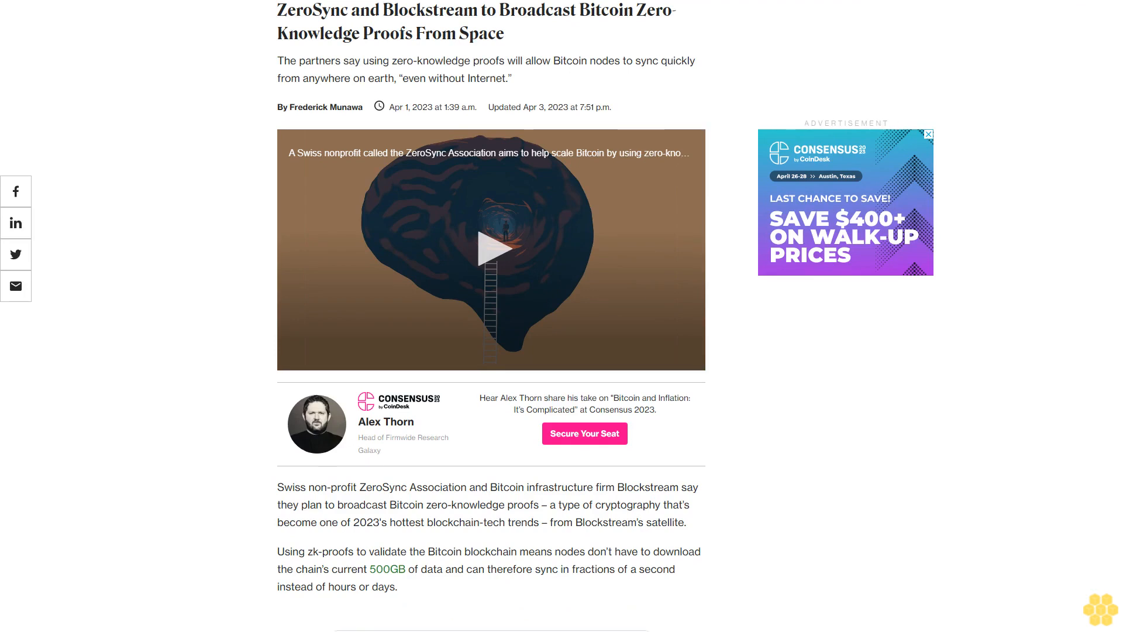
scroll(down, 3)
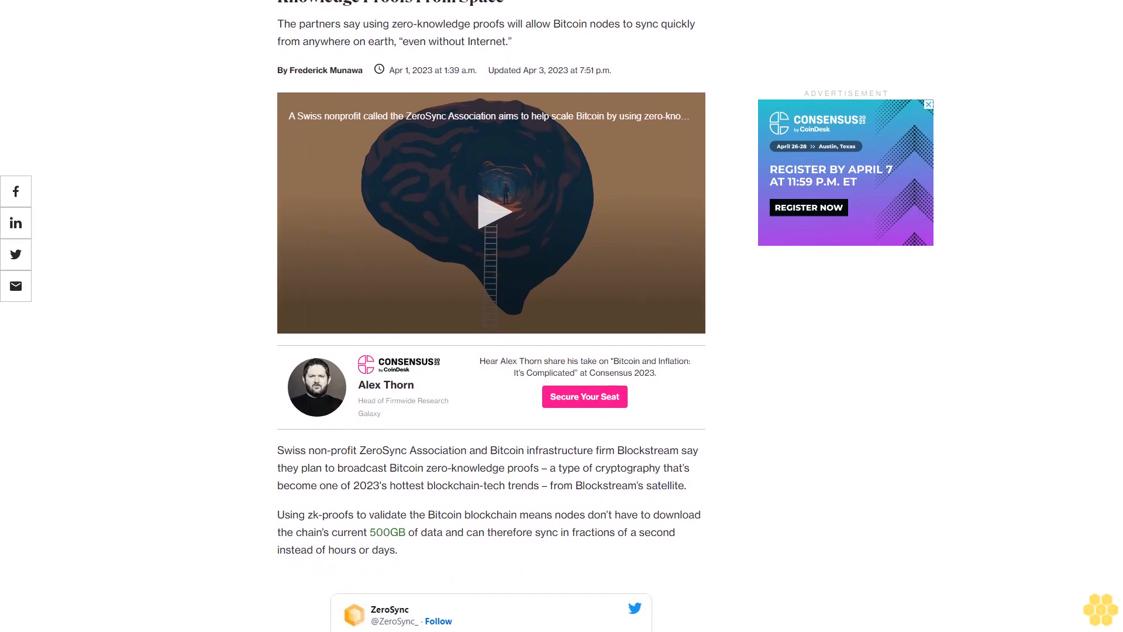
scroll(down, 3)
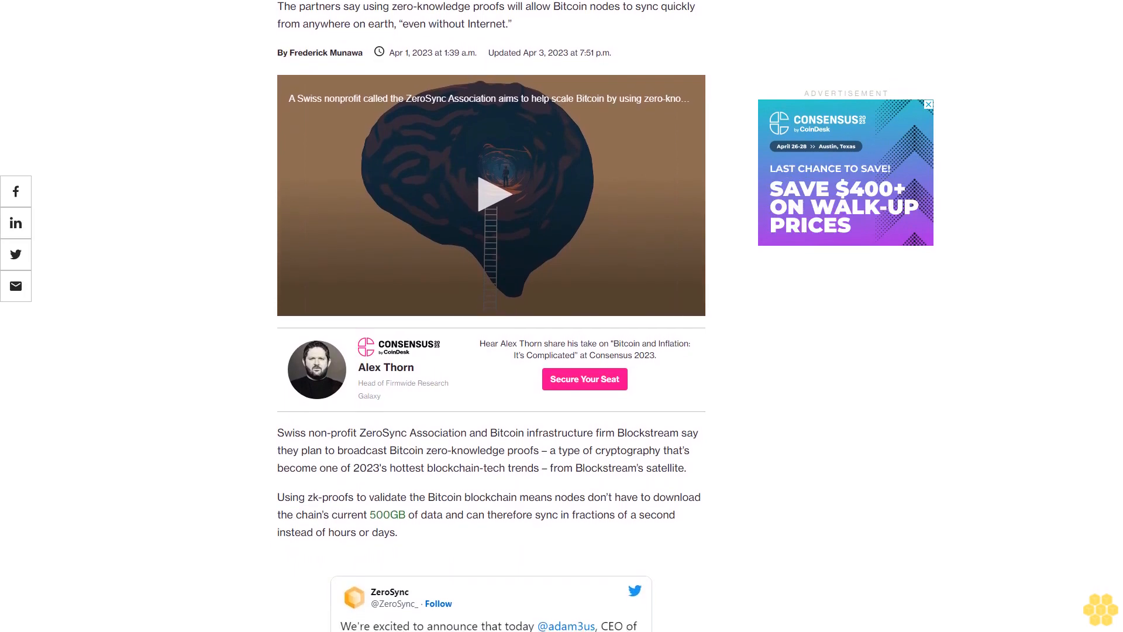
scroll(down, 3)
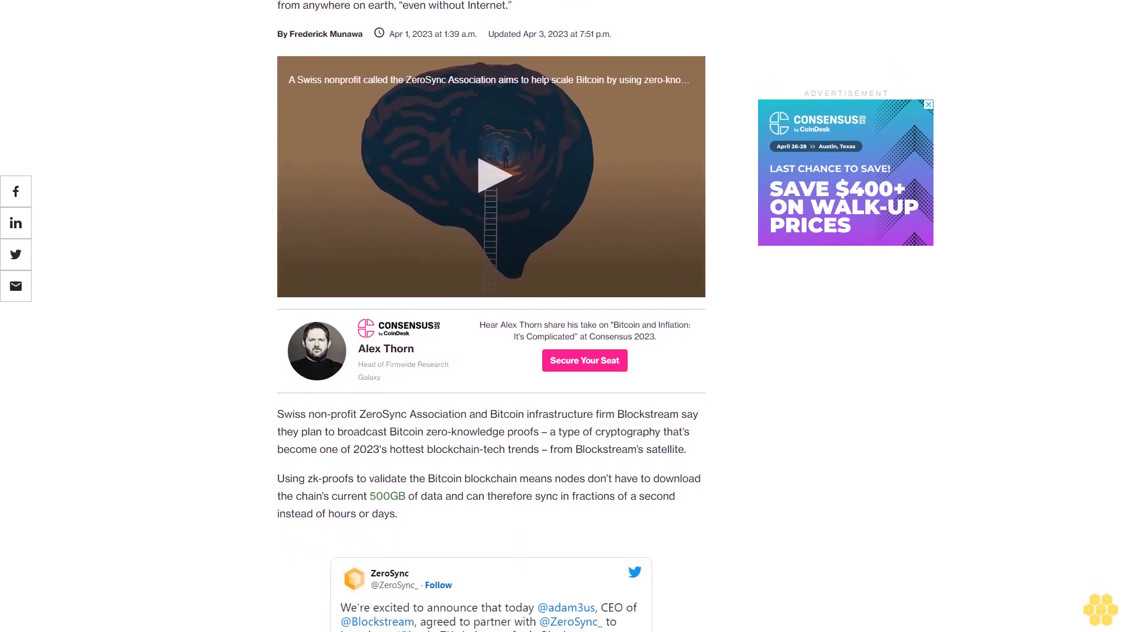
scroll(down, 3)
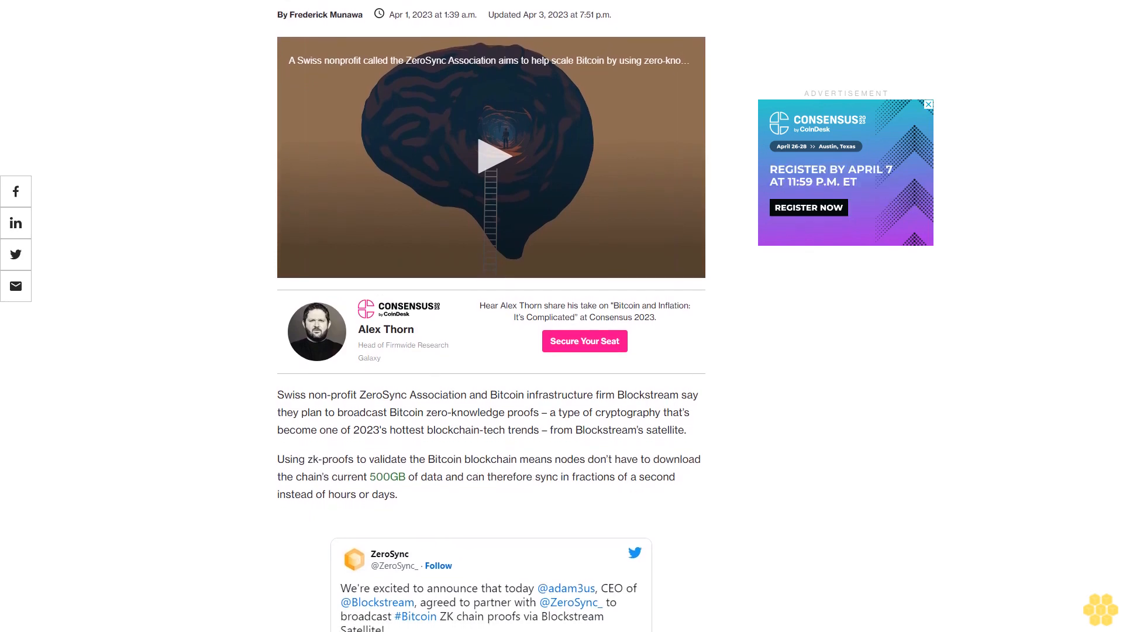
scroll(down, 3)
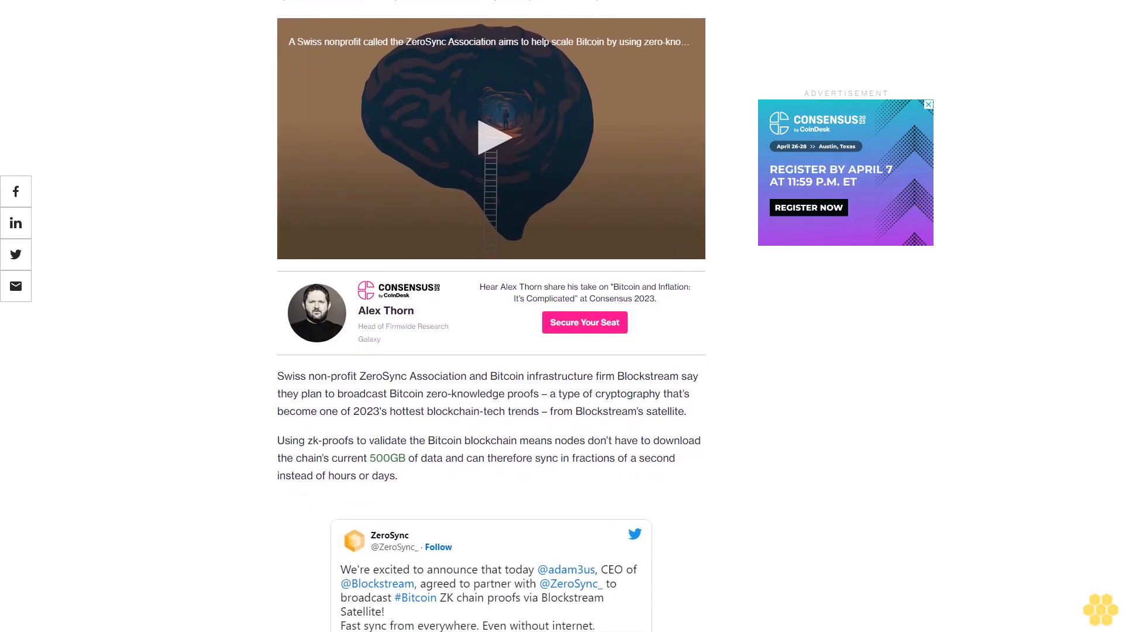
scroll(down, 3)
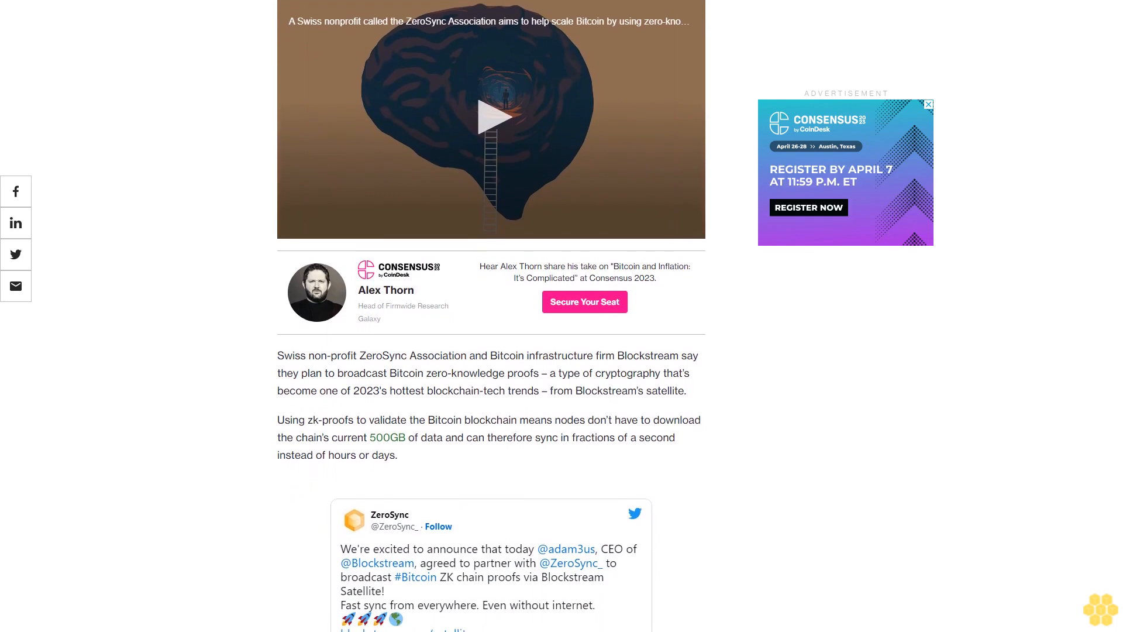
scroll(down, 3)
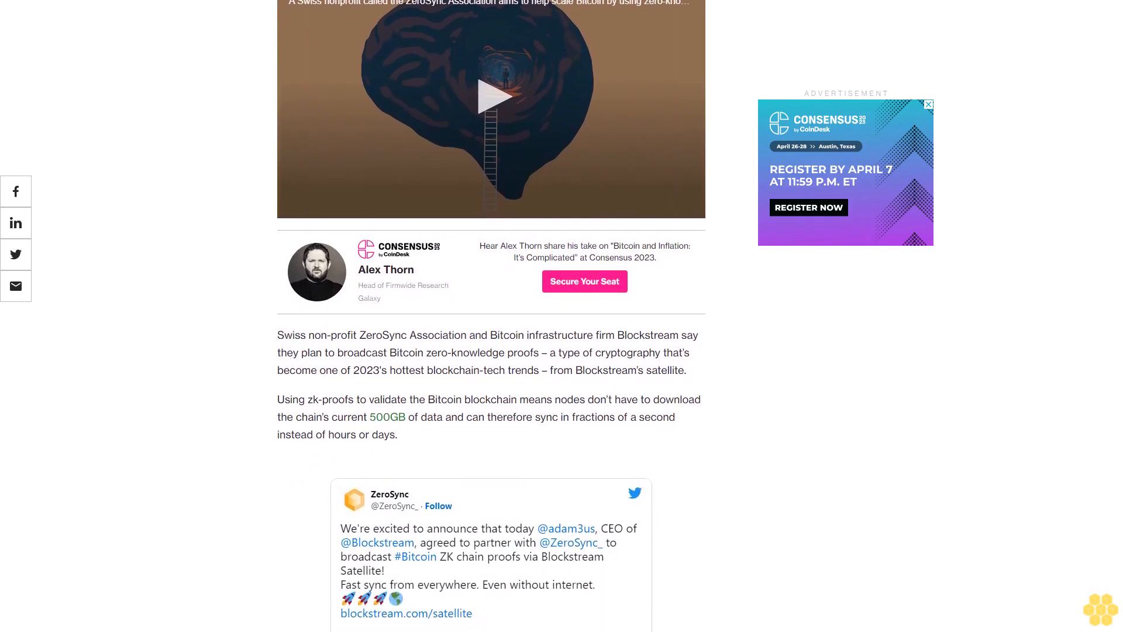
scroll(down, 3)
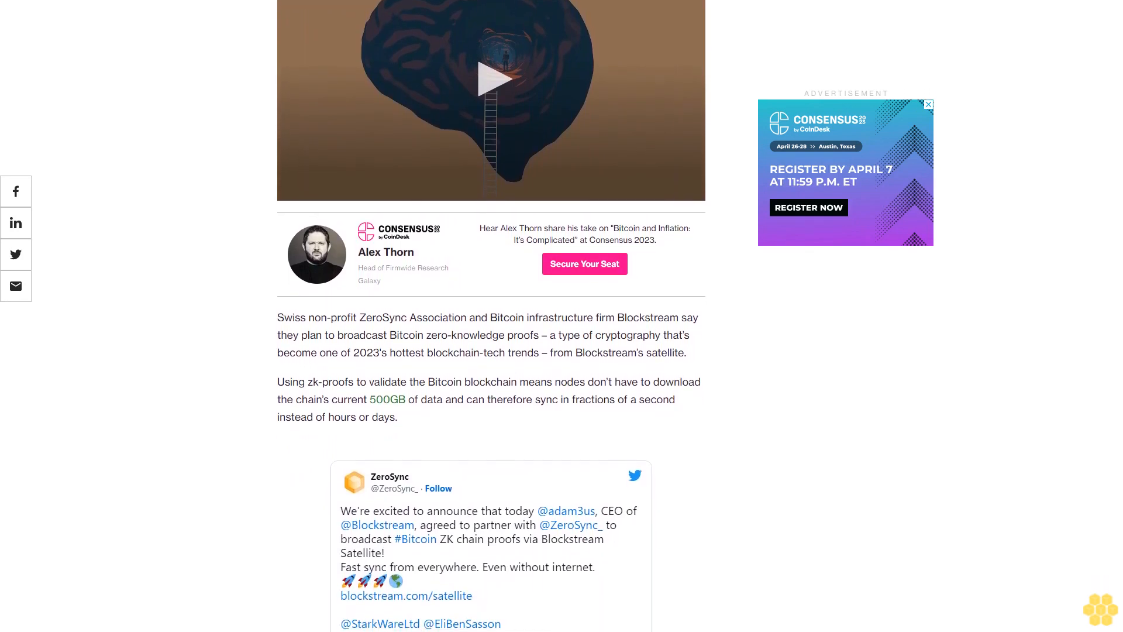
scroll(down, 3)
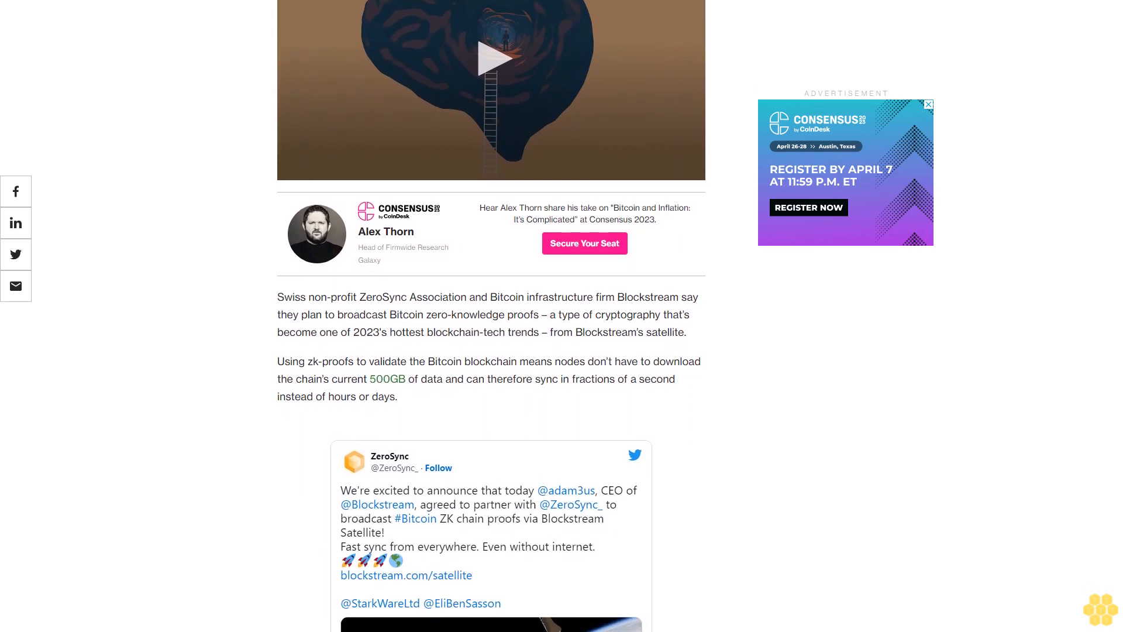
scroll(down, 3)
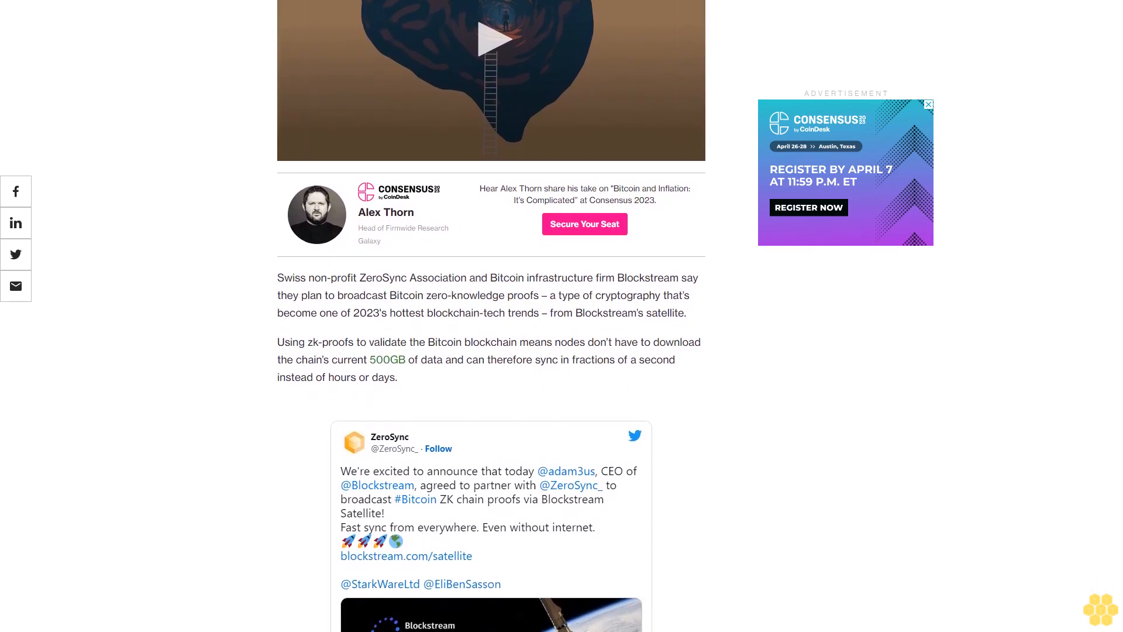
scroll(down, 3)
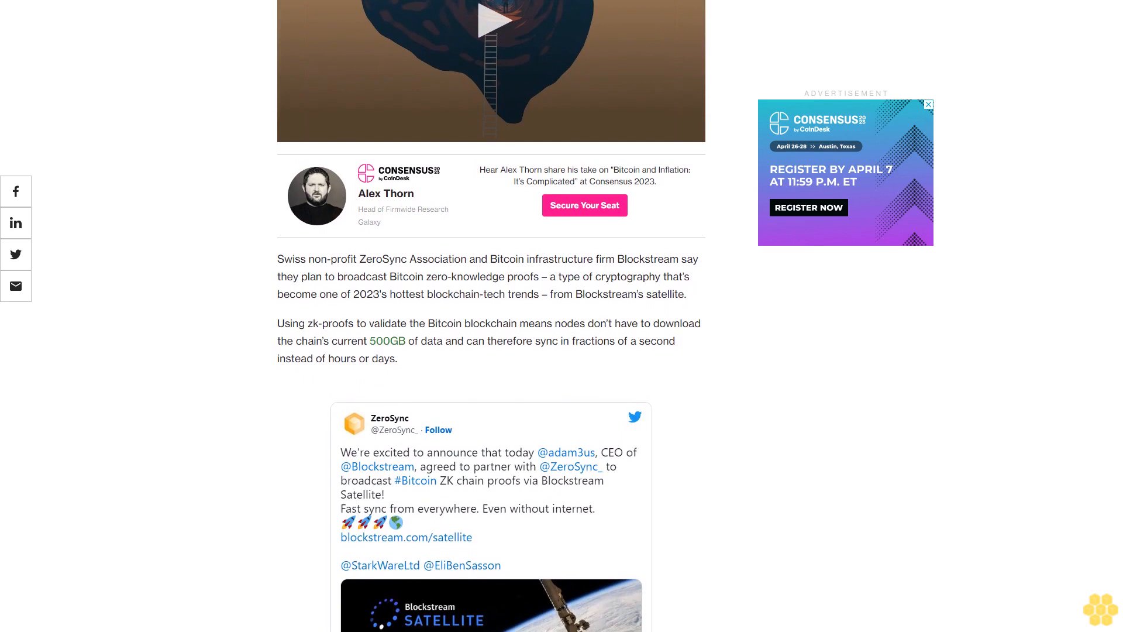
scroll(down, 3)
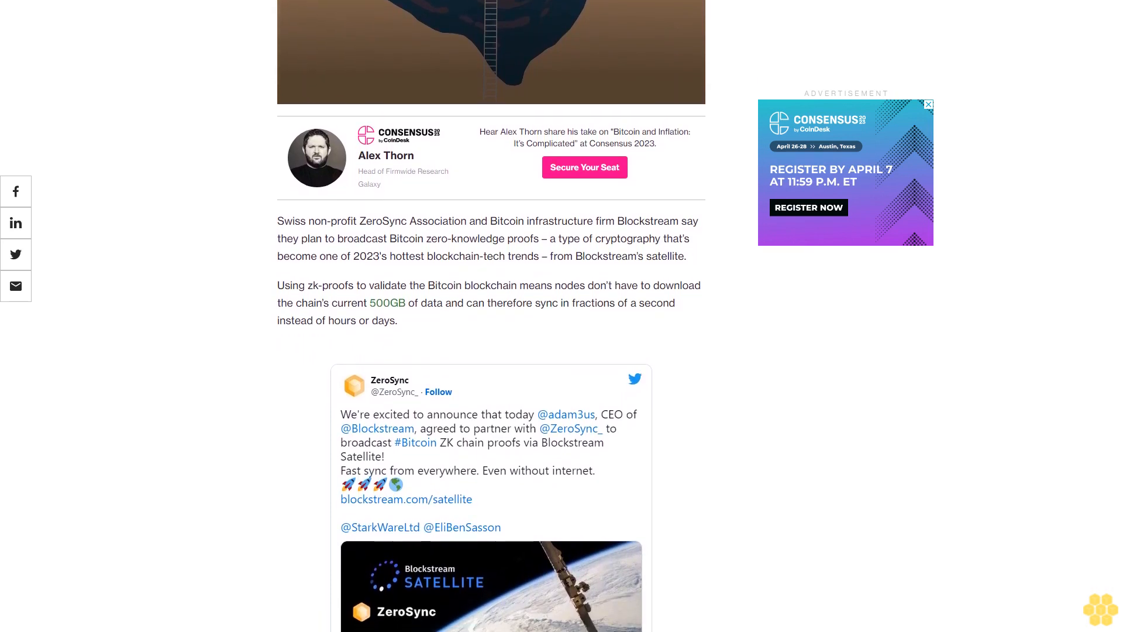
scroll(down, 3)
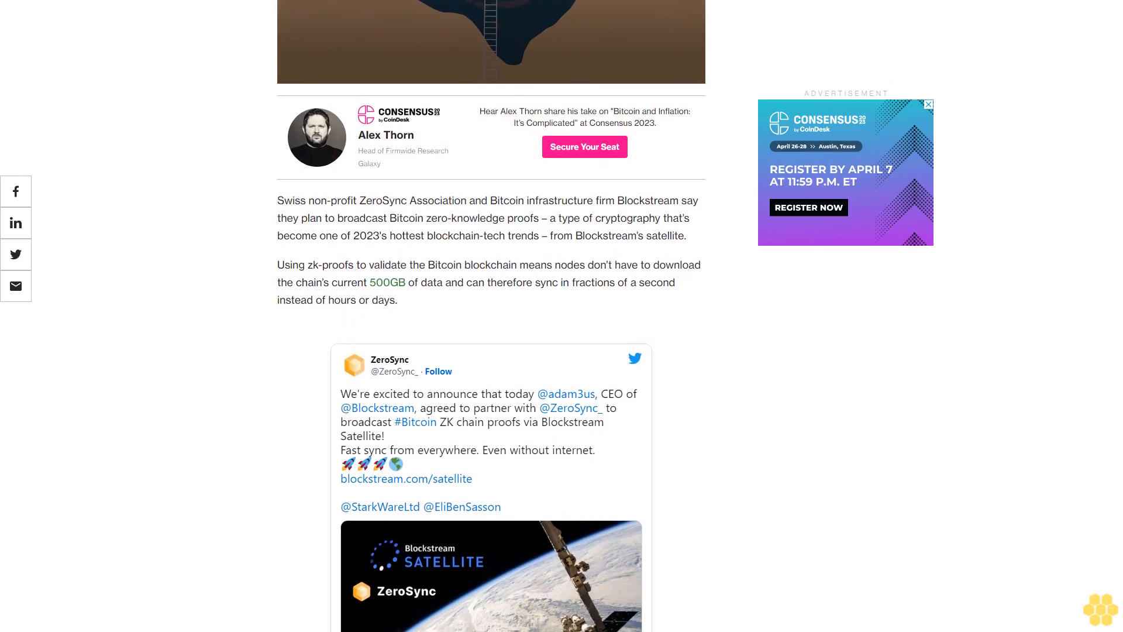
scroll(down, 3)
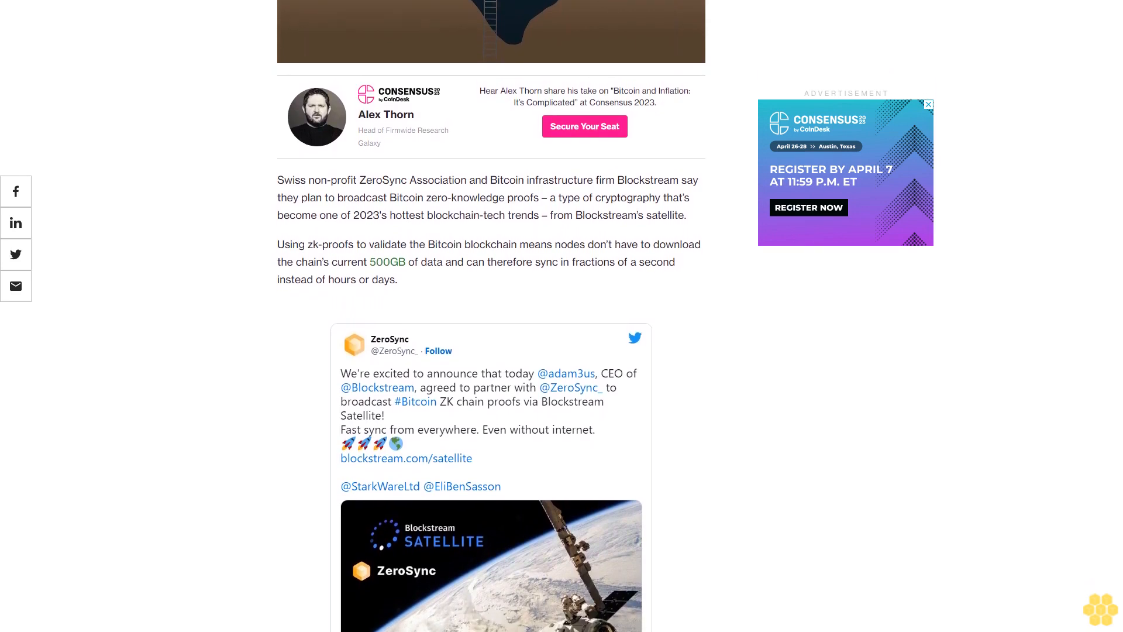
scroll(down, 3)
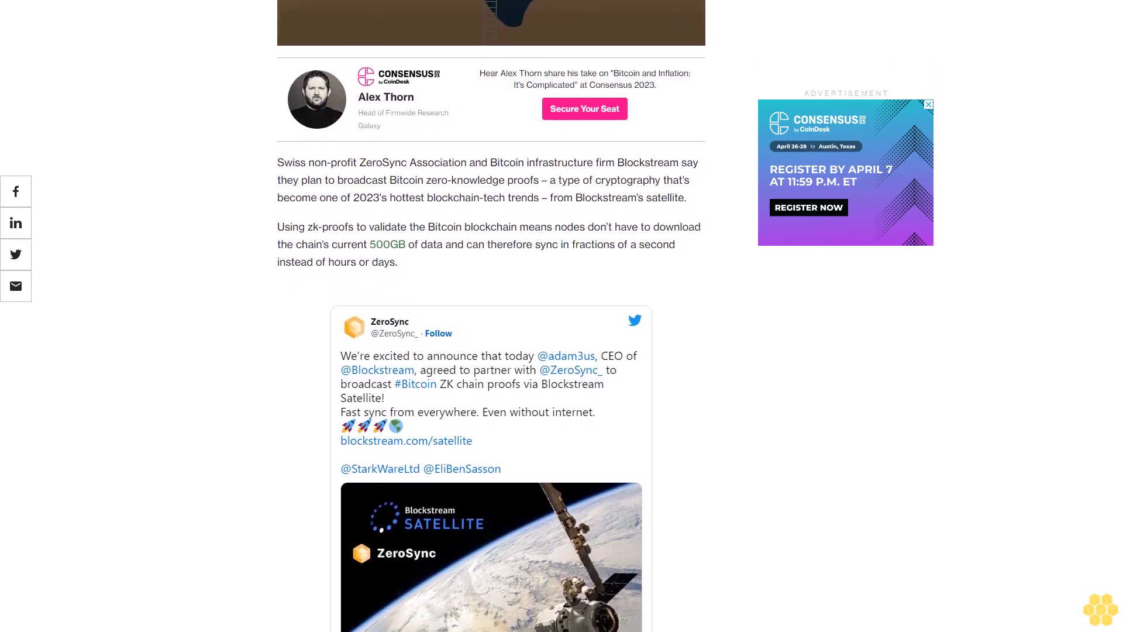
scroll(down, 3)
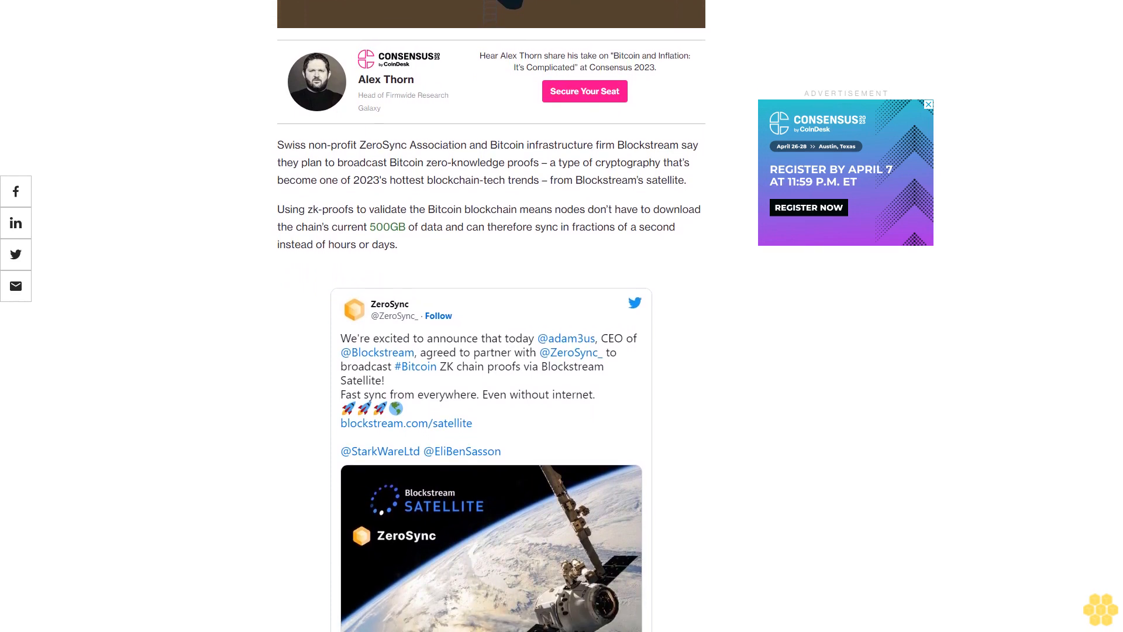
scroll(down, 3)
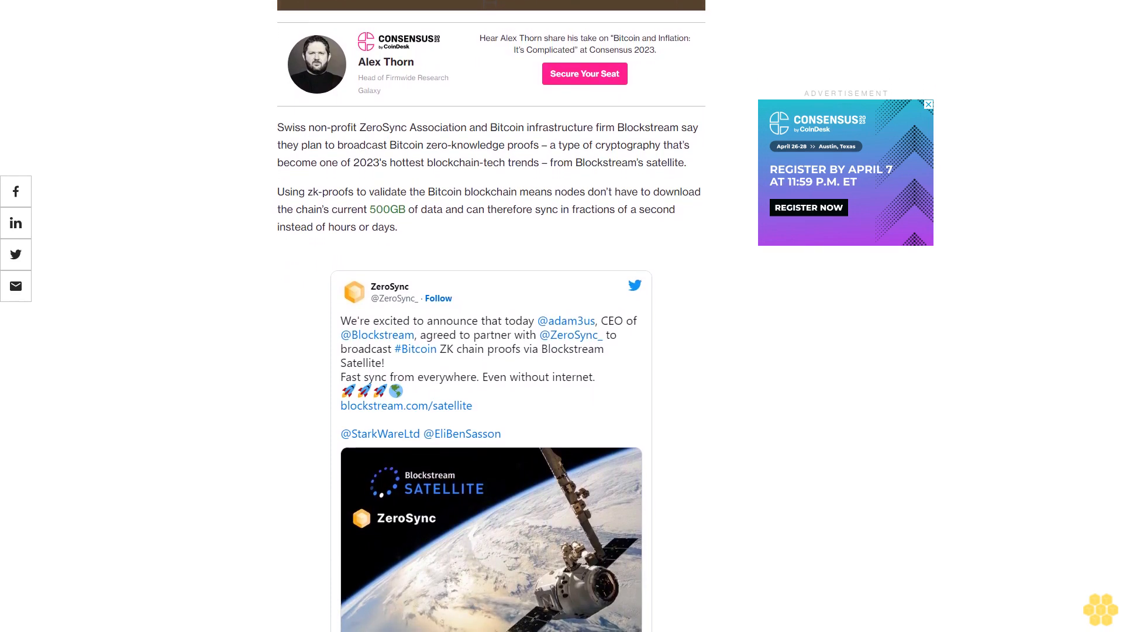
scroll(down, 3)
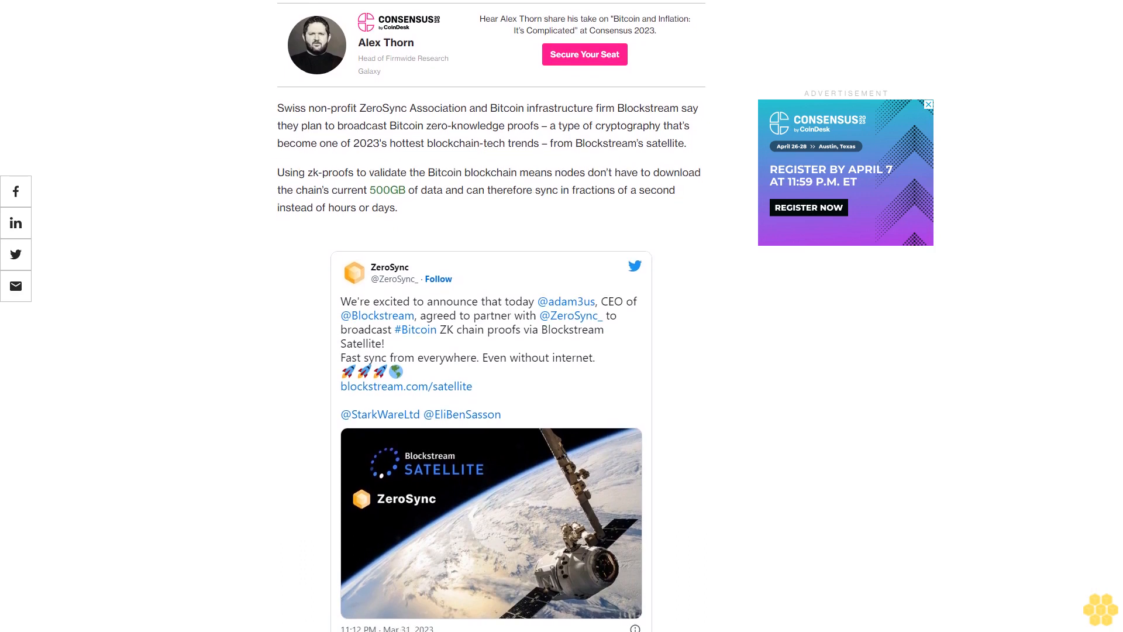
scroll(down, 3)
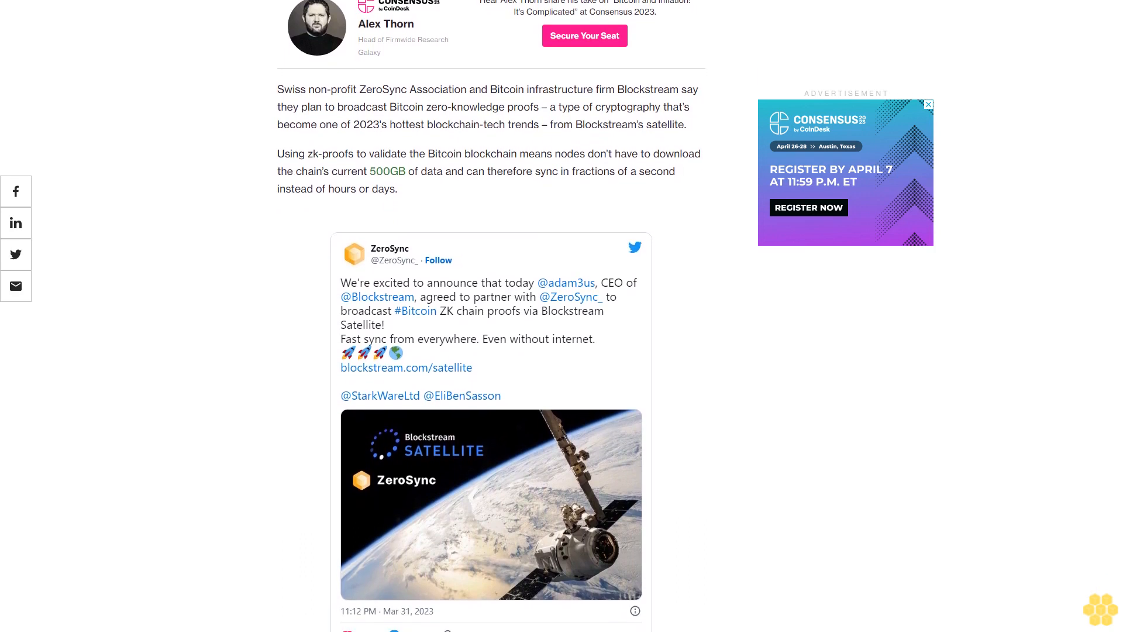
scroll(down, 3)
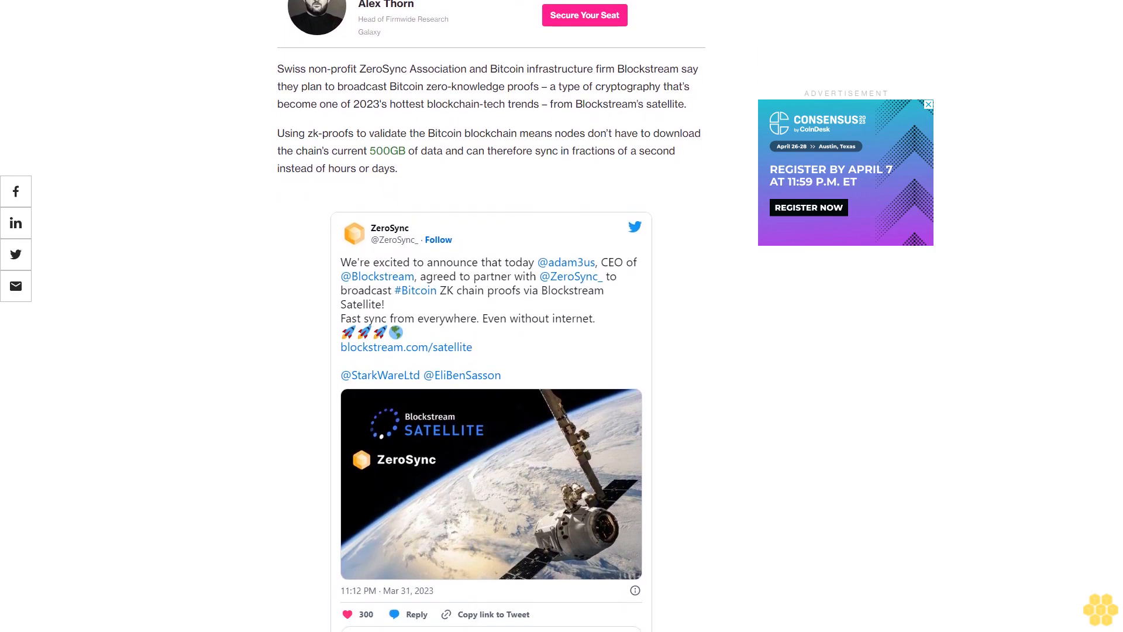
scroll(down, 3)
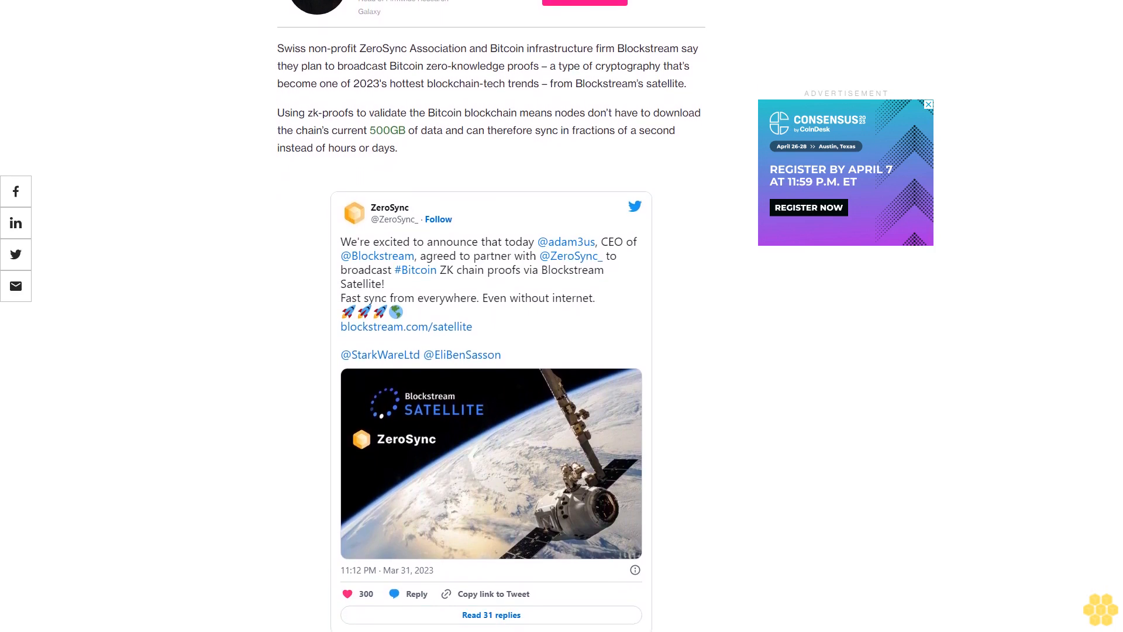
scroll(down, 3)
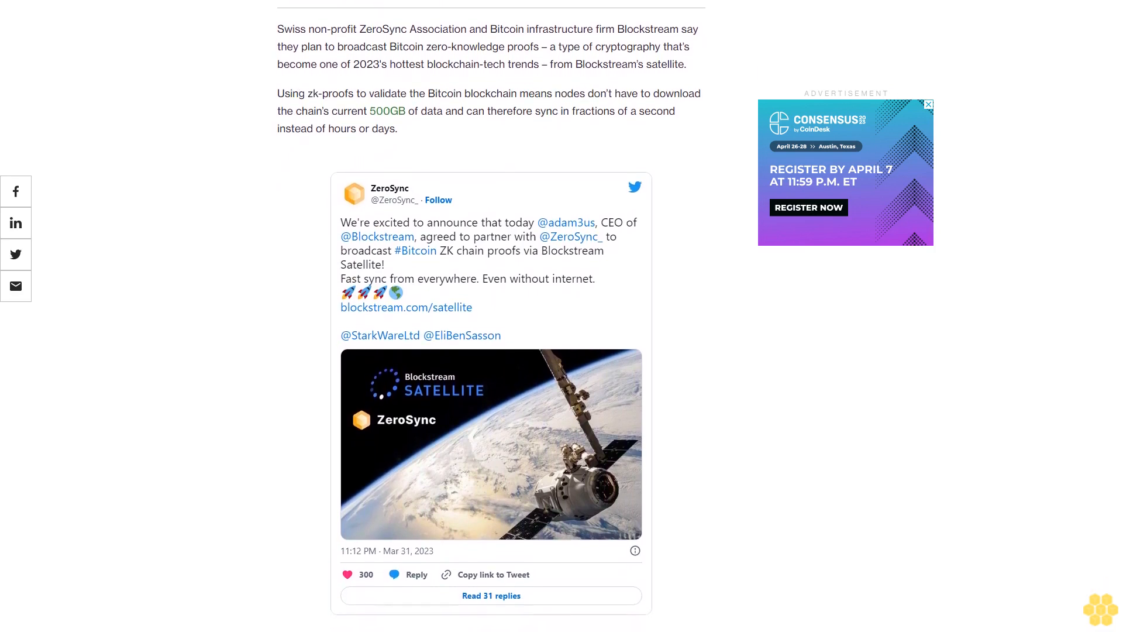
scroll(down, 3)
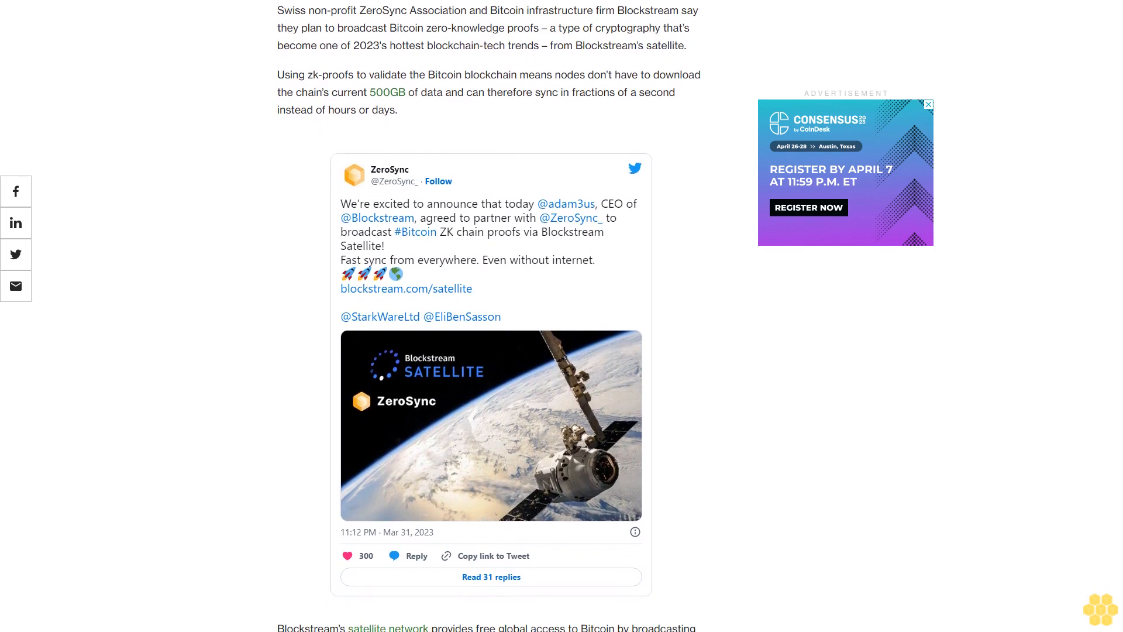
scroll(down, 3)
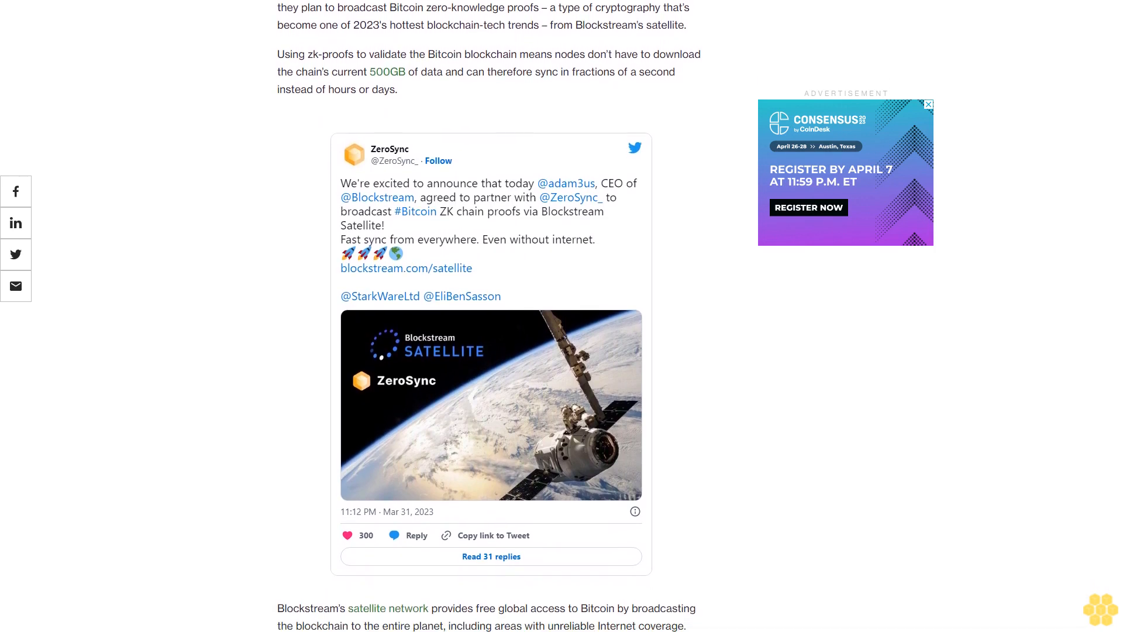
scroll(down, 3)
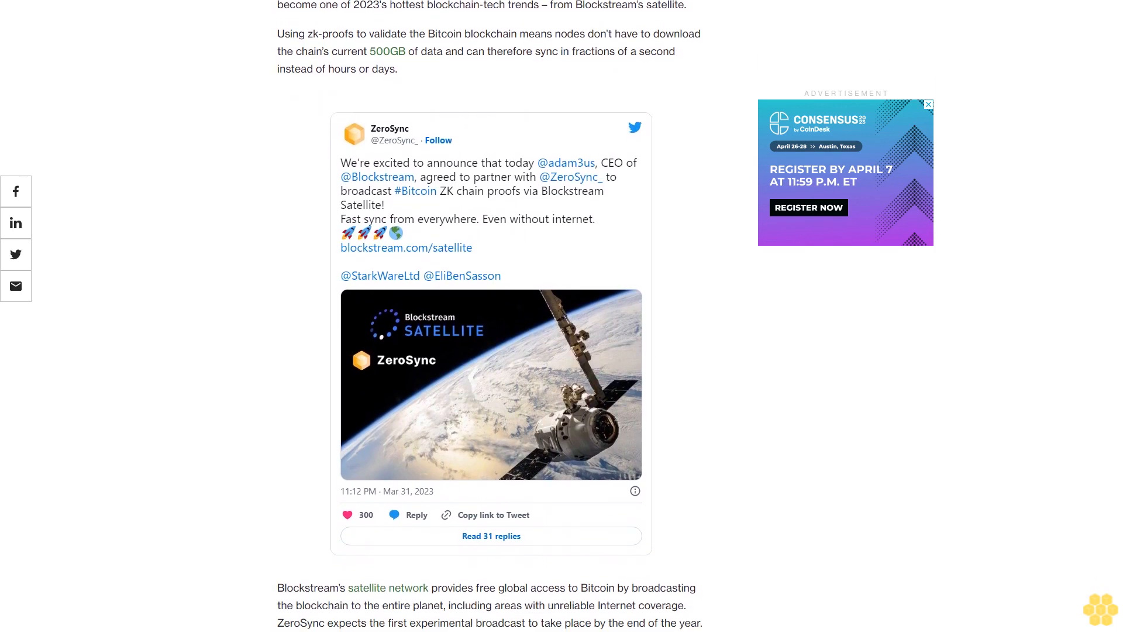
scroll(down, 3)
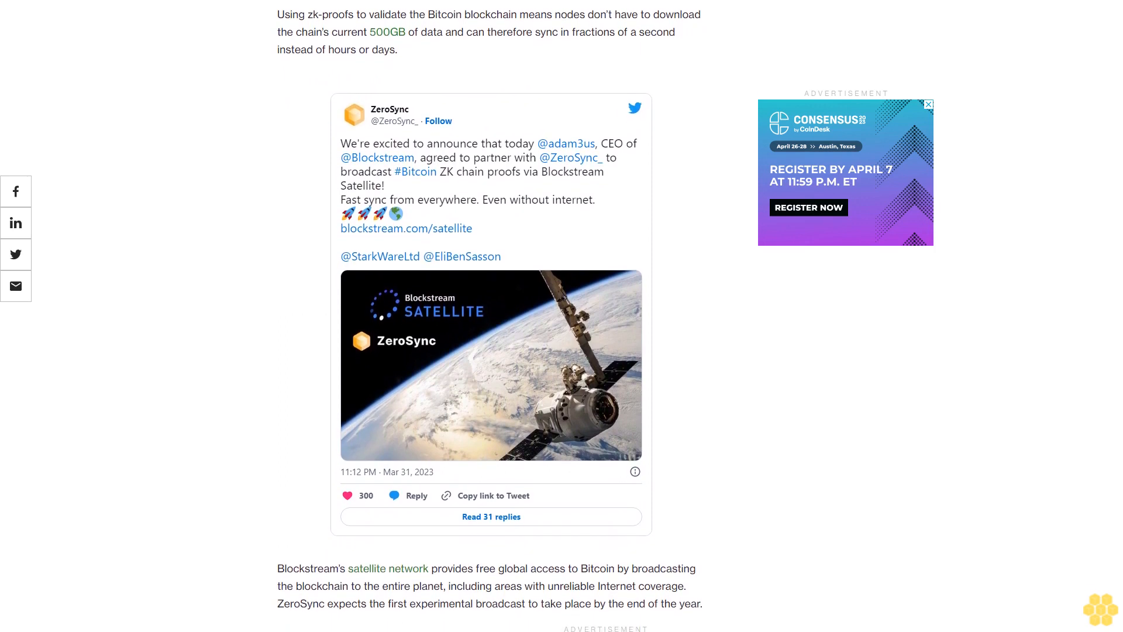
scroll(down, 3)
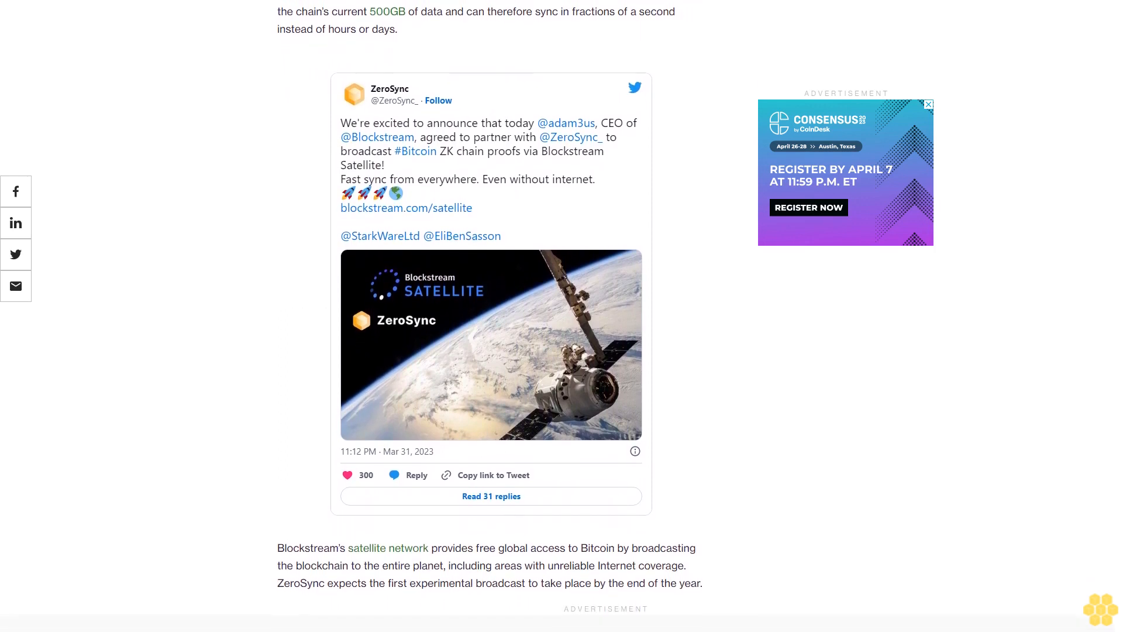
scroll(down, 3)
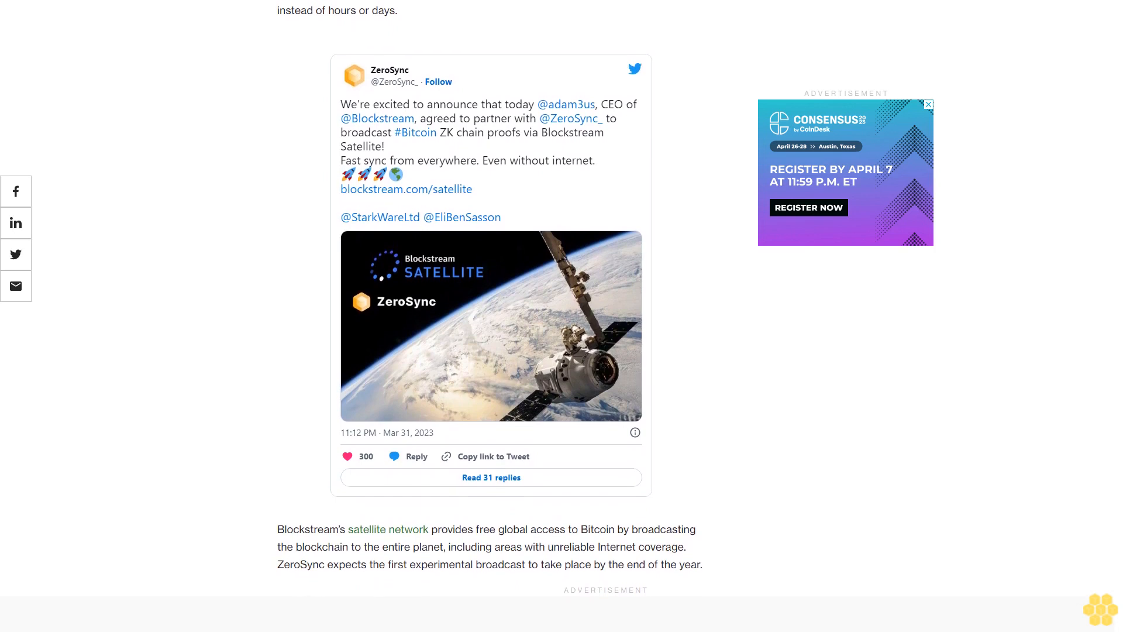
scroll(down, 3)
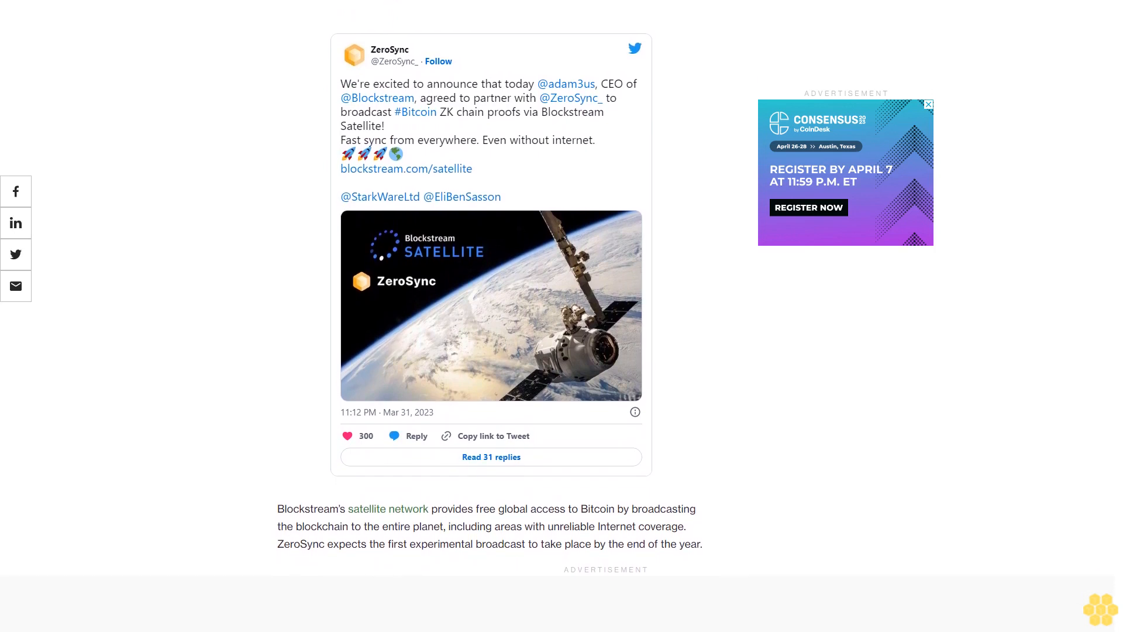
scroll(down, 3)
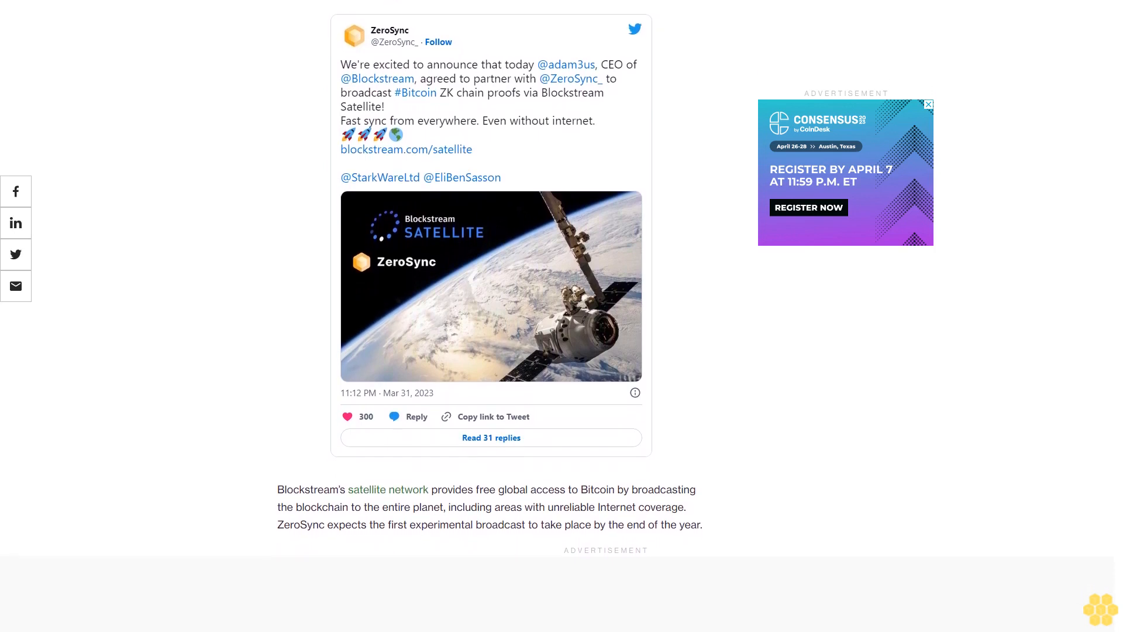
scroll(down, 3)
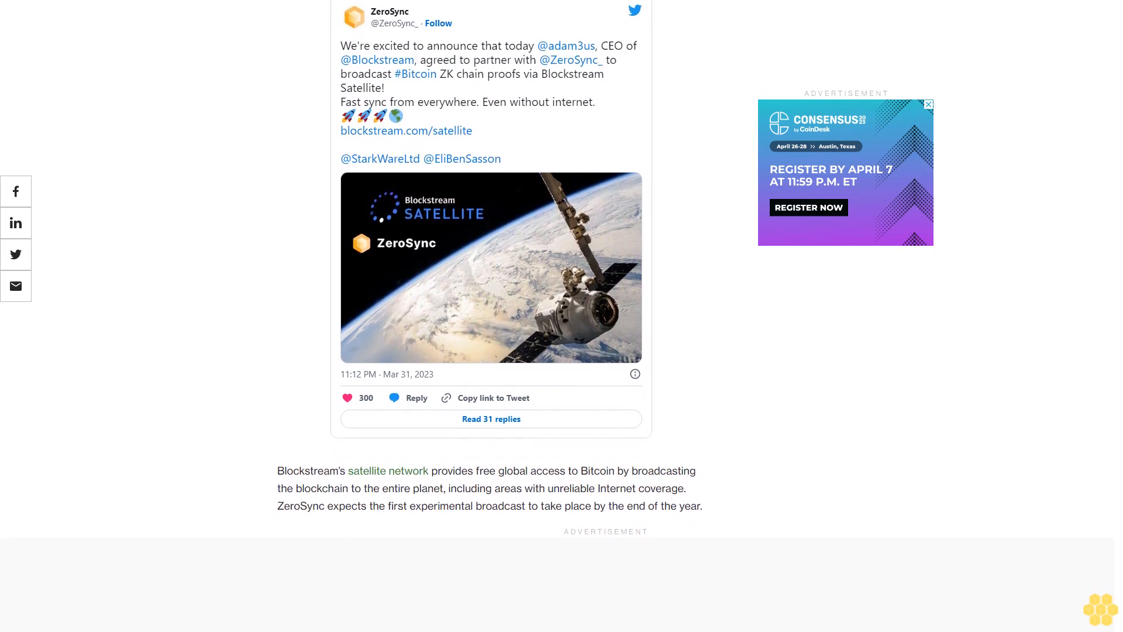
scroll(down, 3)
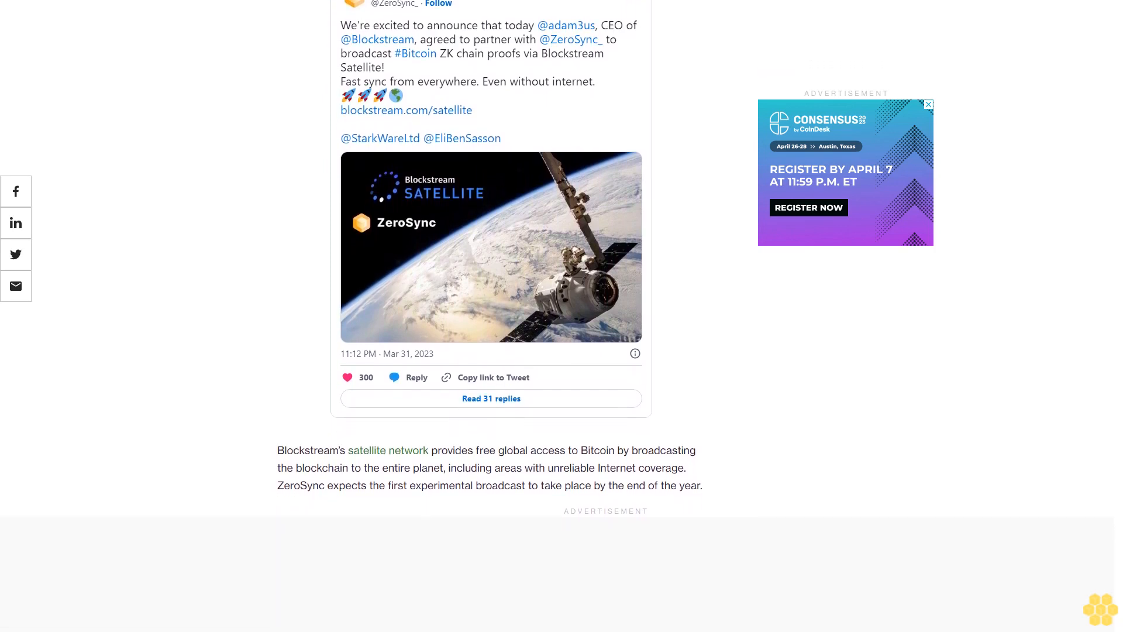
scroll(down, 3)
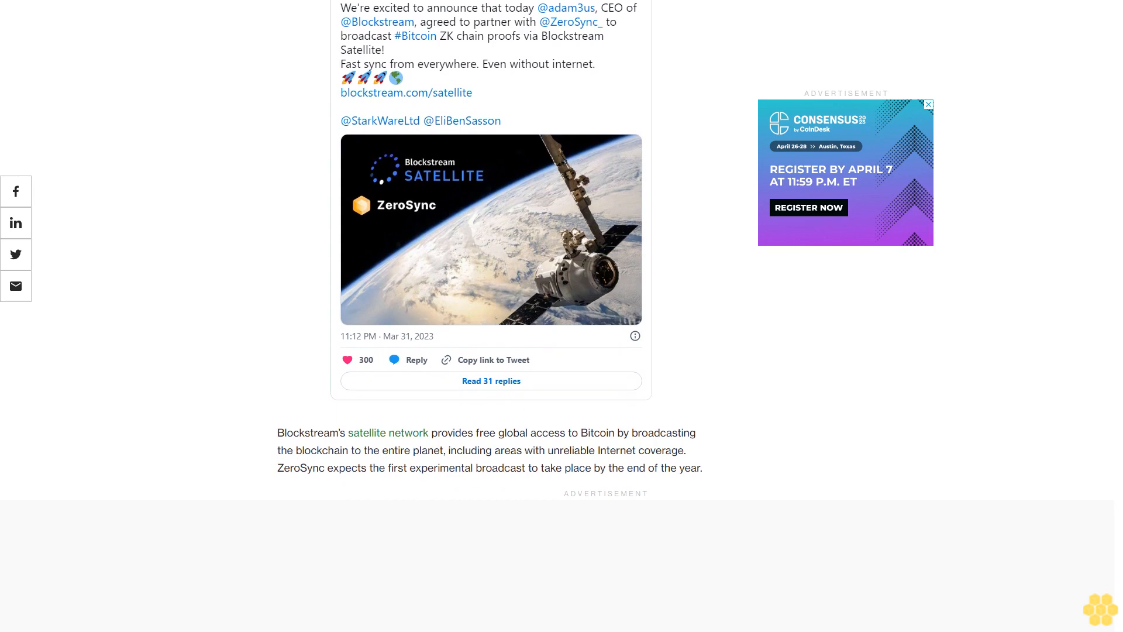
scroll(down, 3)
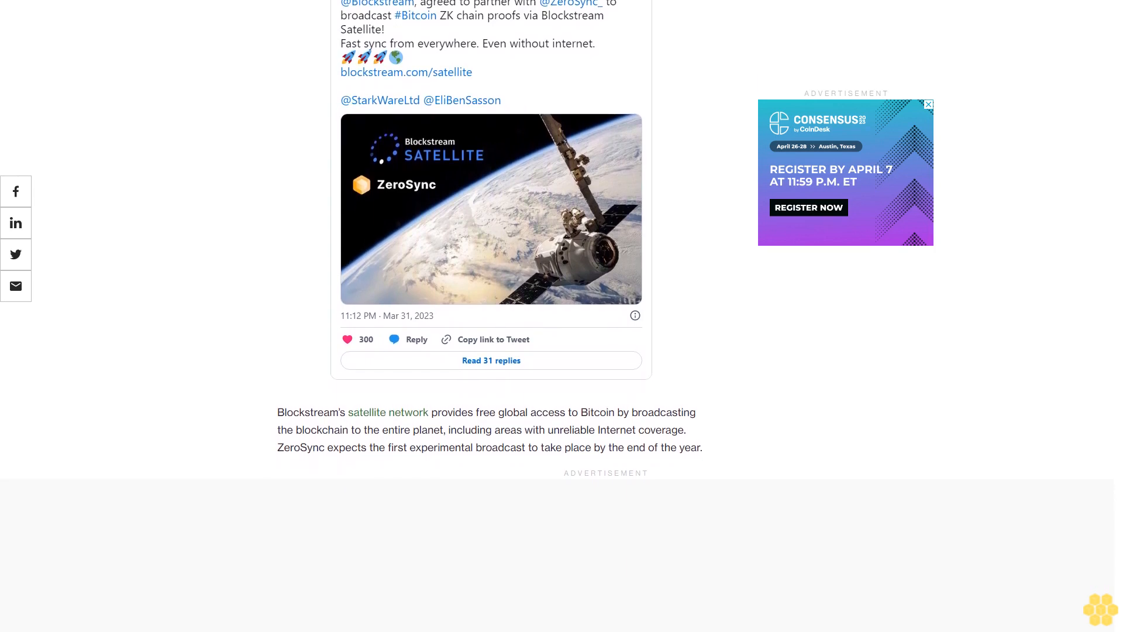
scroll(down, 3)
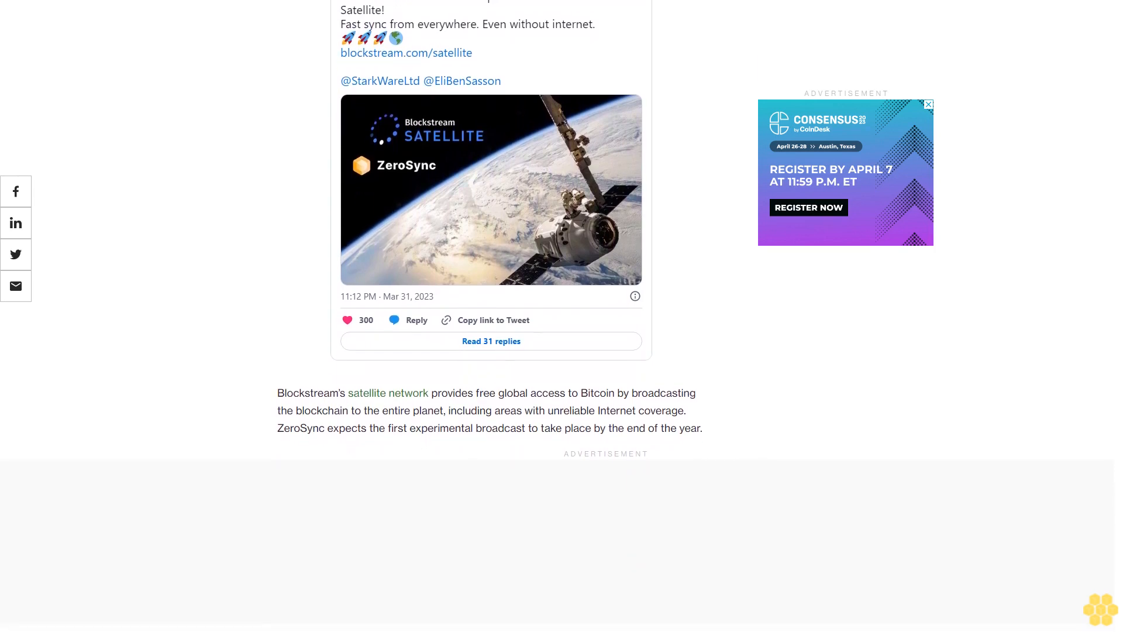
scroll(down, 3)
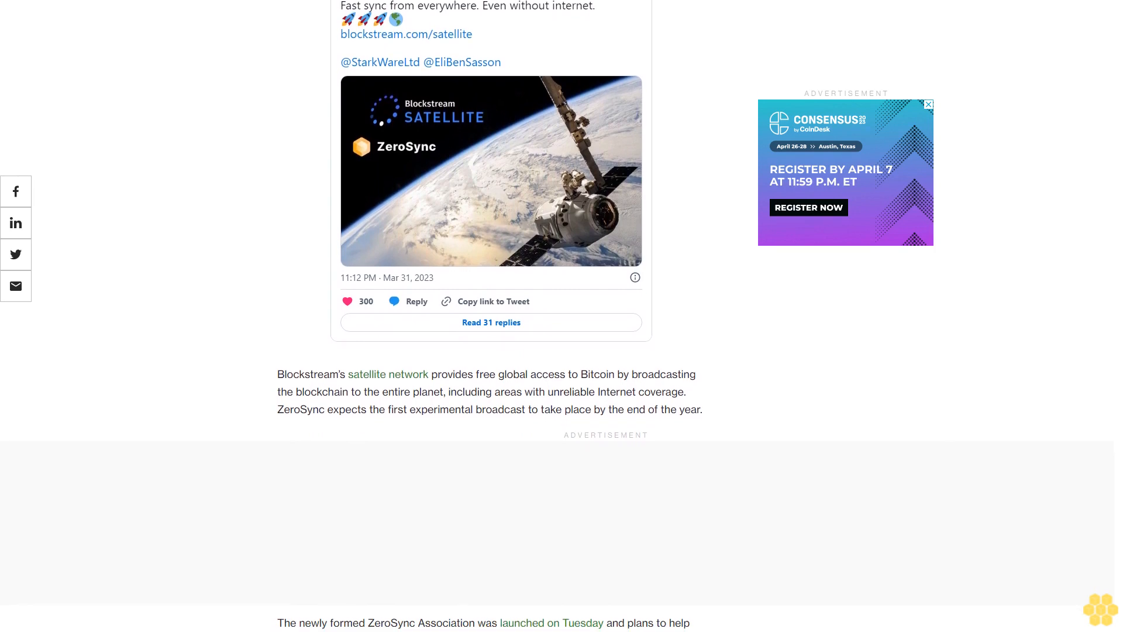
scroll(down, 3)
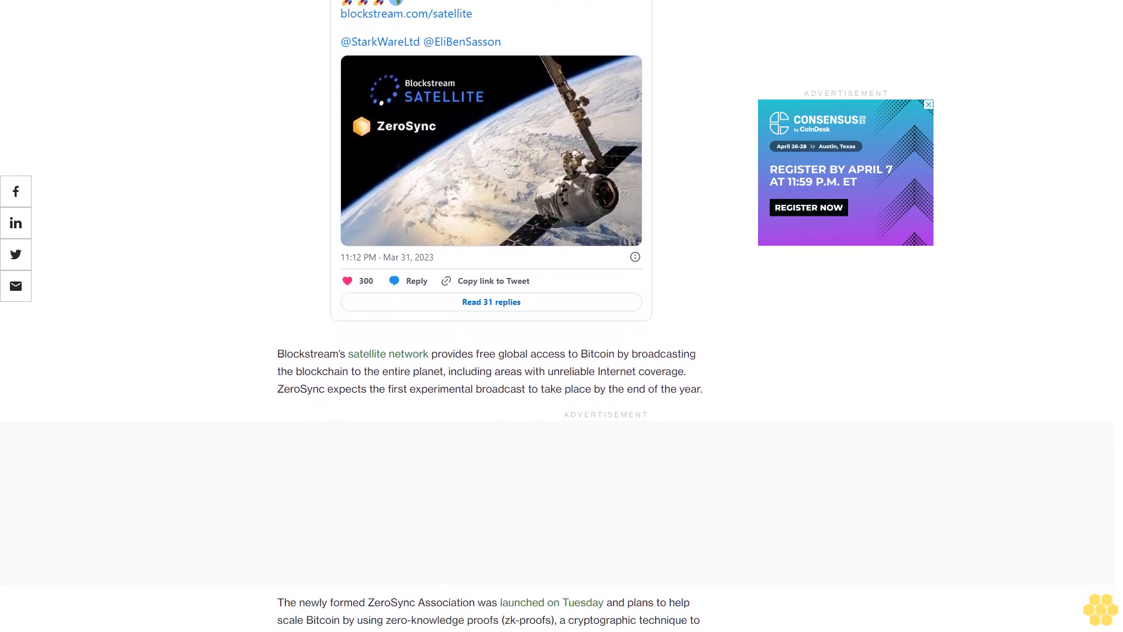